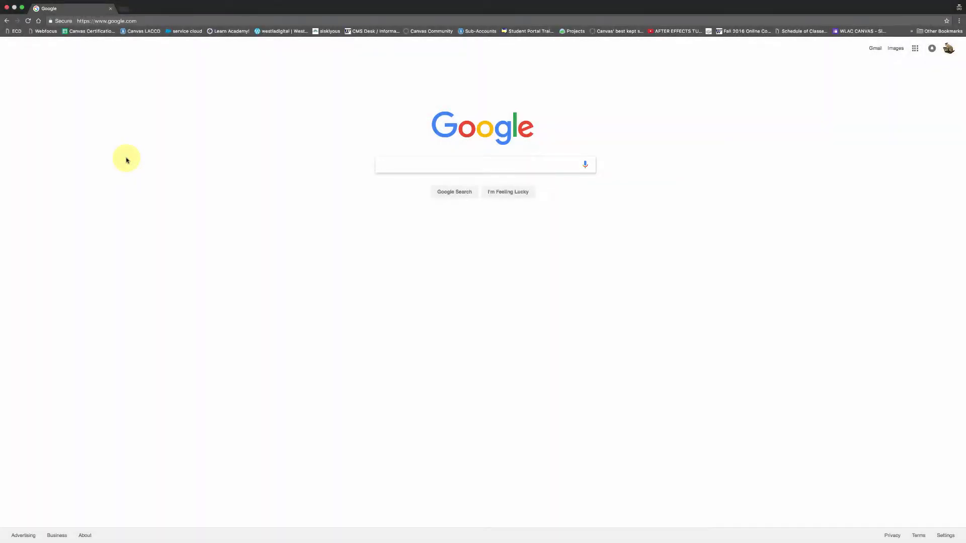
{"action": "mouse_move", "coordinate": [146, 154]}
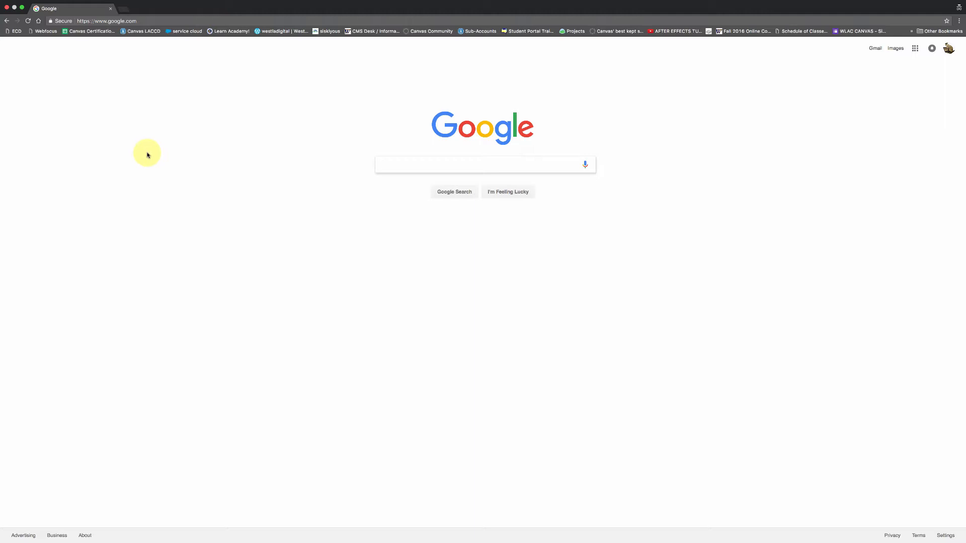
{"action": "mouse_move", "coordinate": [186, 20]}
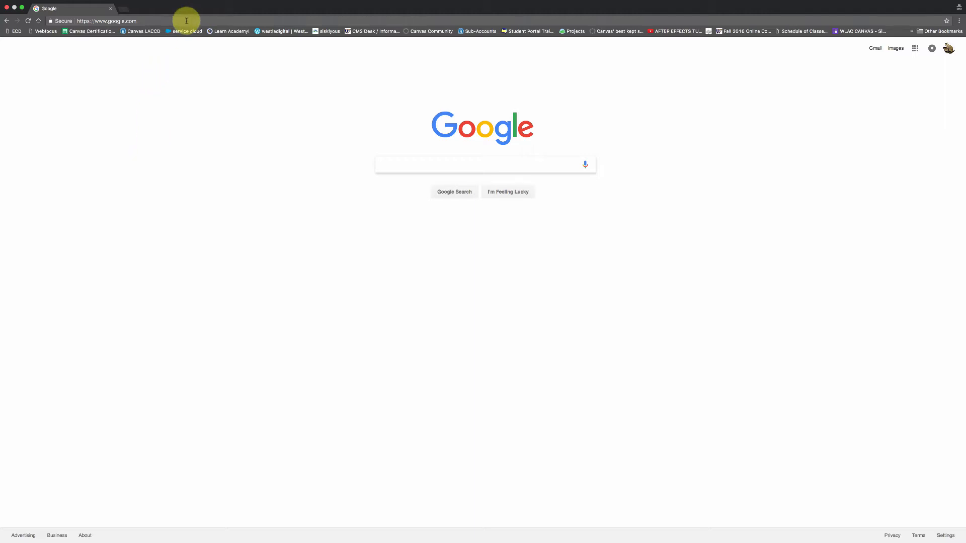
Go to wlac.edu, open the registration page, and scroll to the Fall 2017 section
{"action": "left_click", "coordinate": [107, 20]}
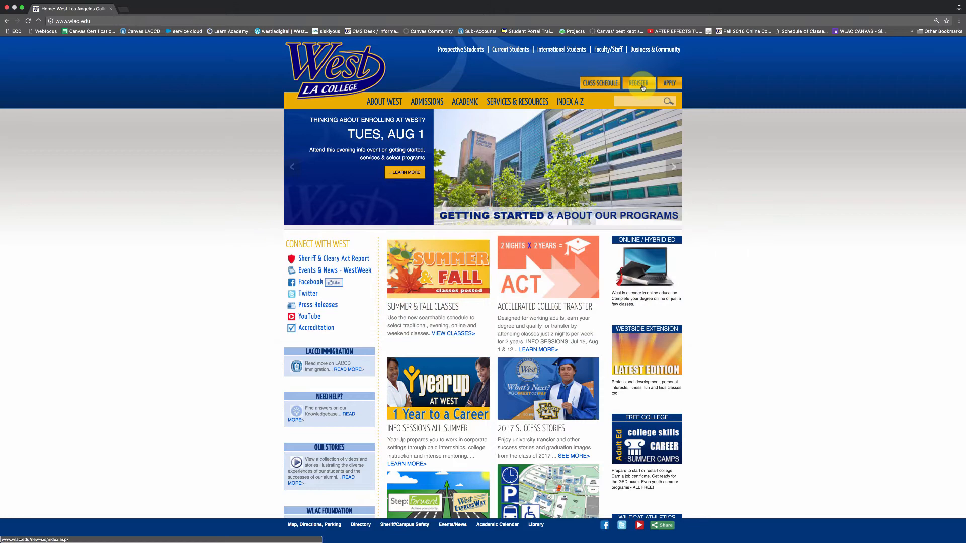
{"action": "left_click", "coordinate": [639, 83]}
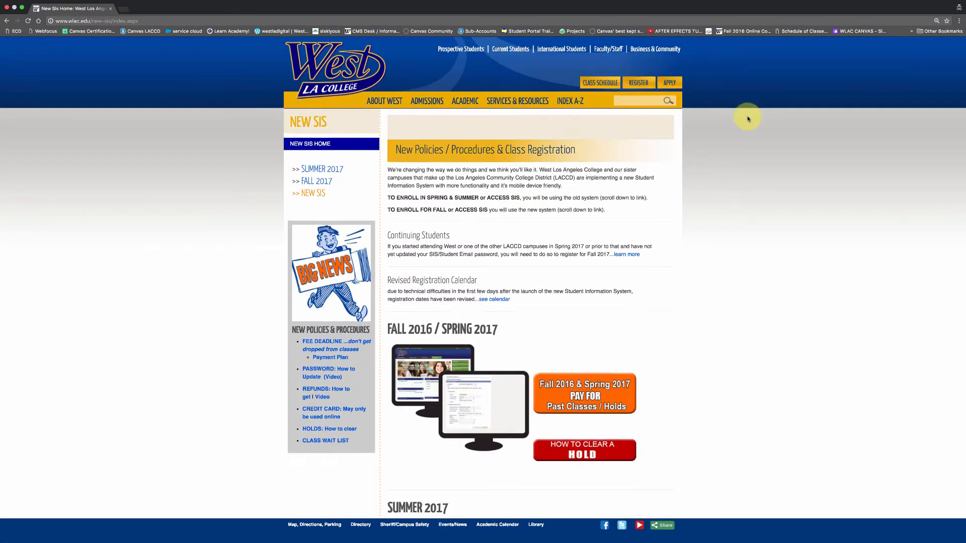
{"action": "scroll", "scroll_direction": "down", "scroll_amount": 3}
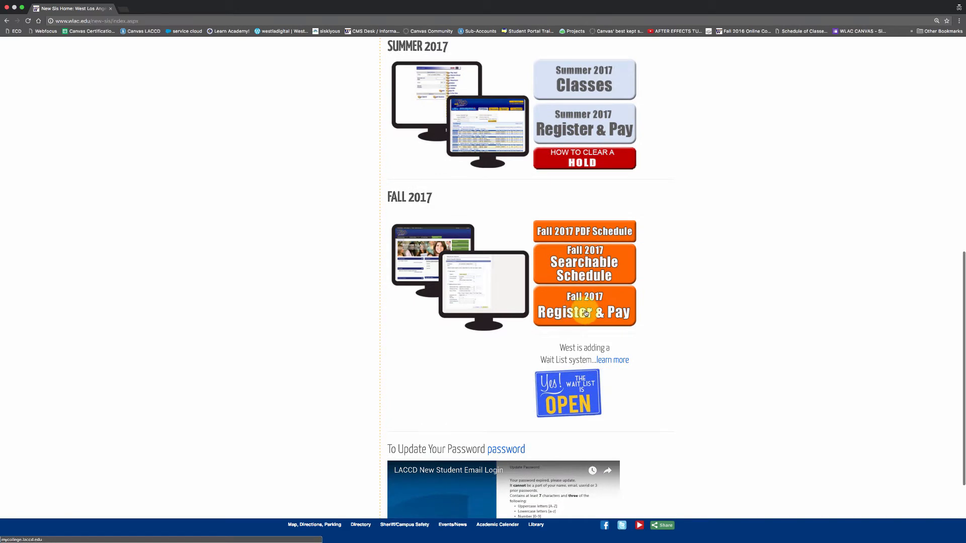
Open Fall 2017 Register & Pay and sign in with the student ID and password
{"action": "left_click", "coordinate": [584, 306]}
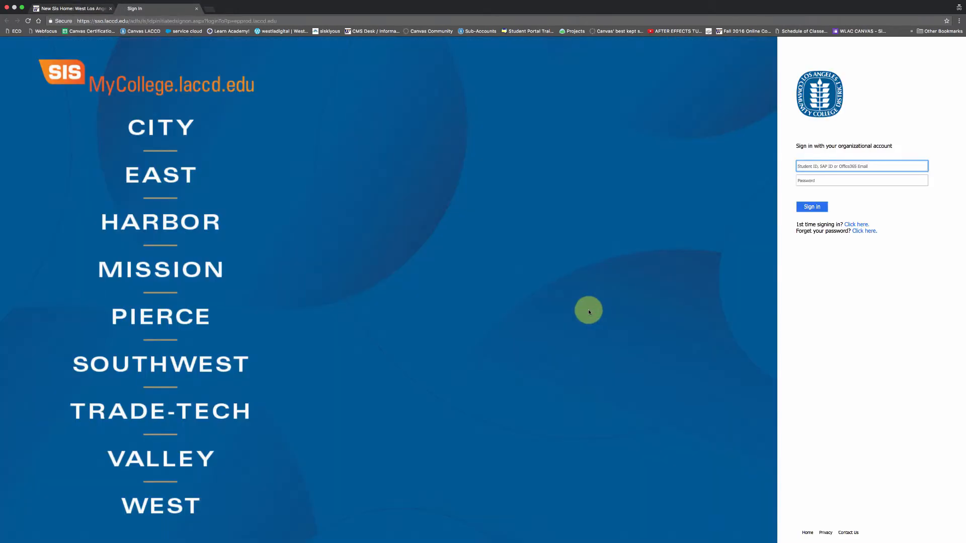
{"action": "mouse_move", "coordinate": [694, 249]}
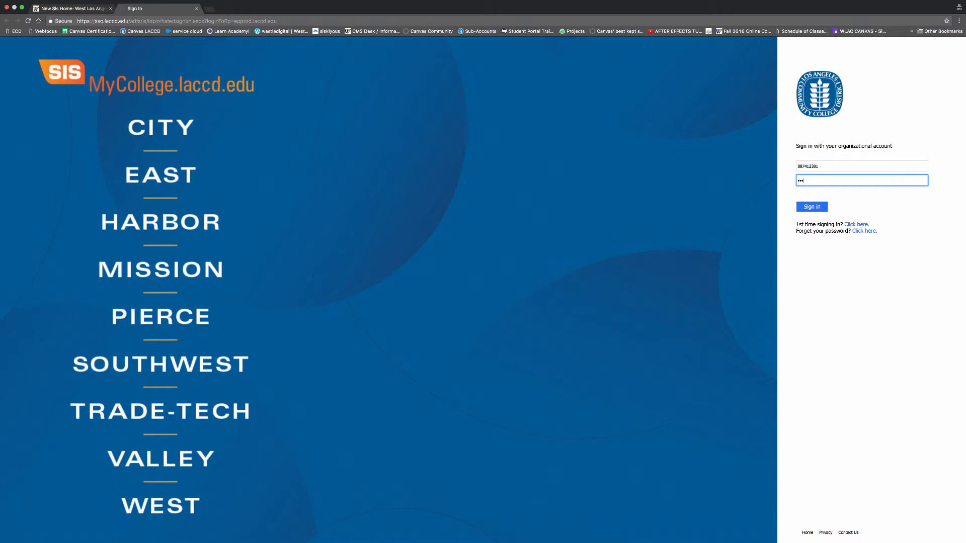
{"action": "left_click", "coordinate": [811, 206]}
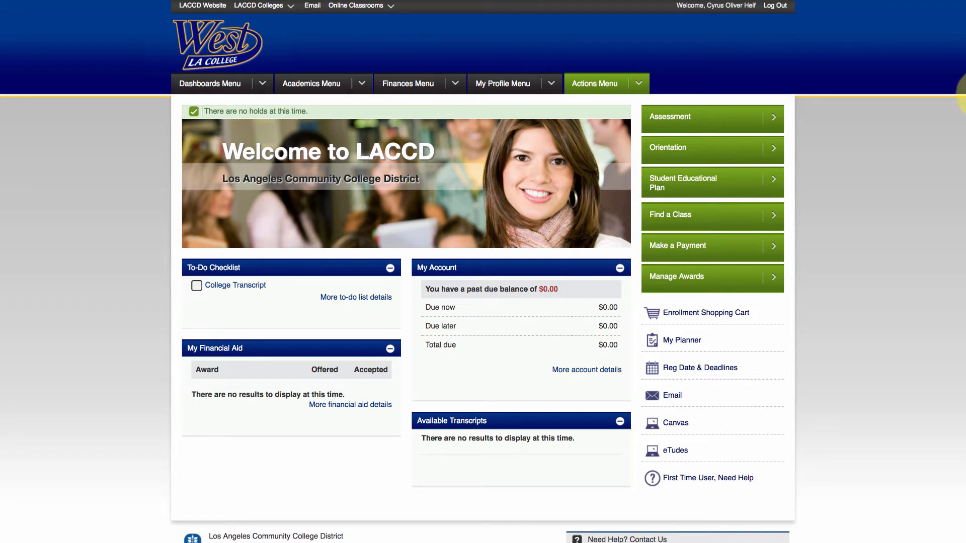
{"action": "mouse_move", "coordinate": [632, 32]}
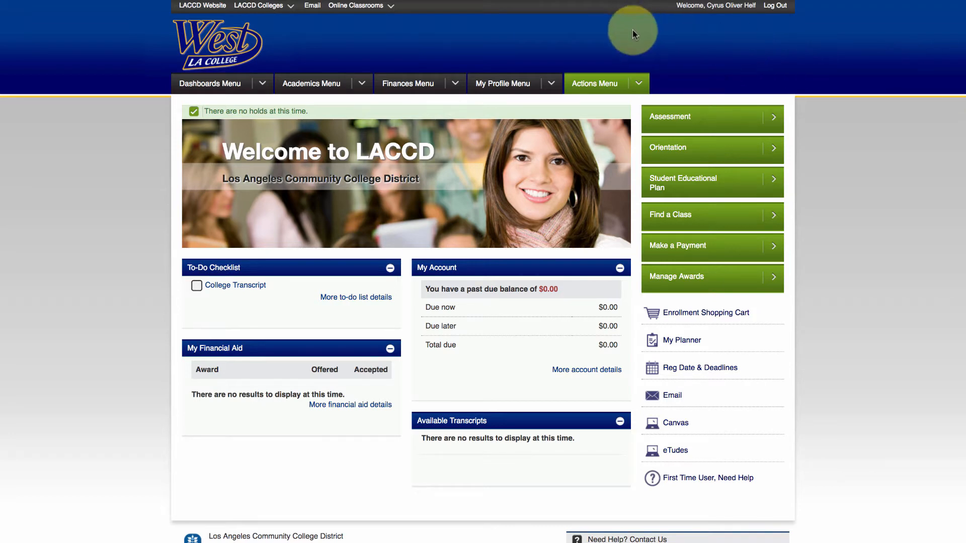
Open the dashboard's Actions Menu to reach the Enroll in Courses option
{"action": "left_click", "coordinate": [593, 83]}
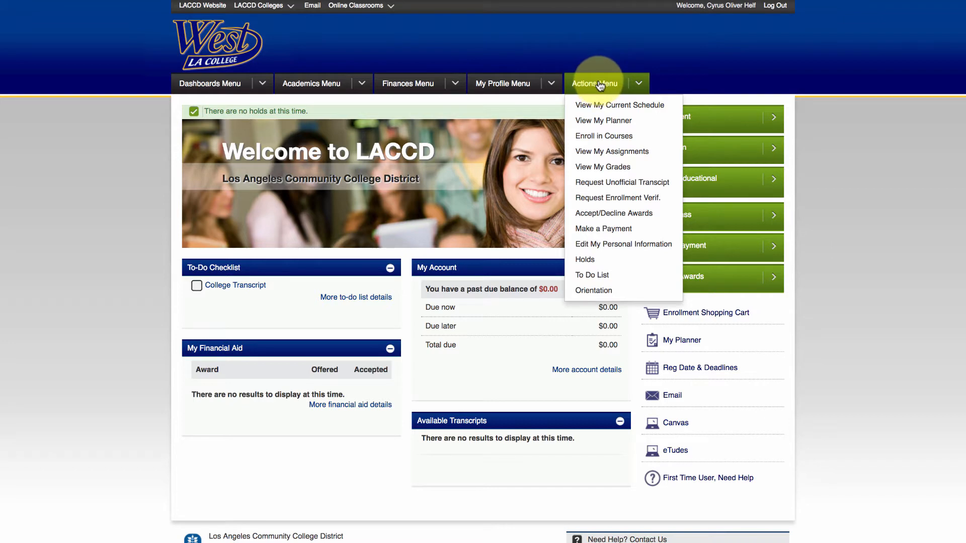
{"action": "mouse_move", "coordinate": [594, 135]}
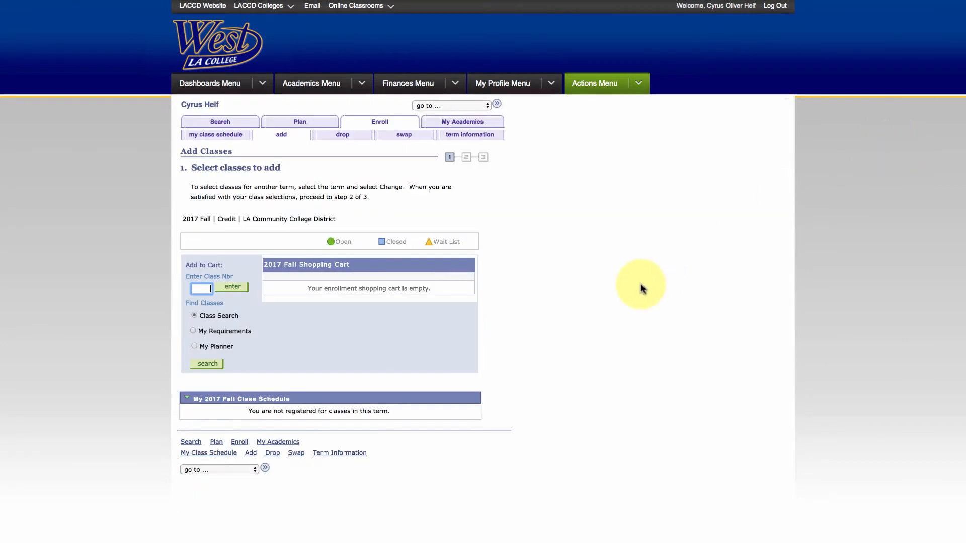
{"action": "mouse_move", "coordinate": [201, 289]}
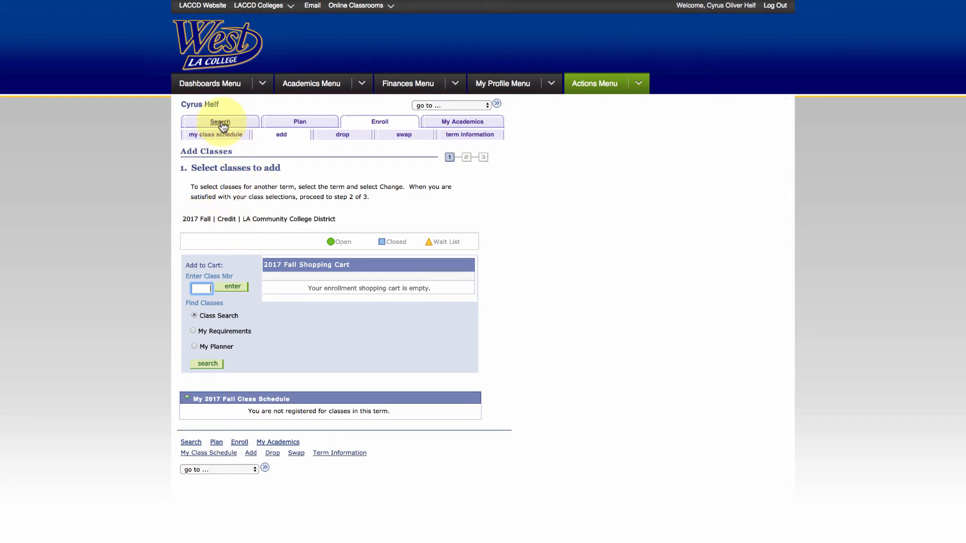
On the Search tab, set the class search type to Online Classes
{"action": "left_click", "coordinate": [220, 121]}
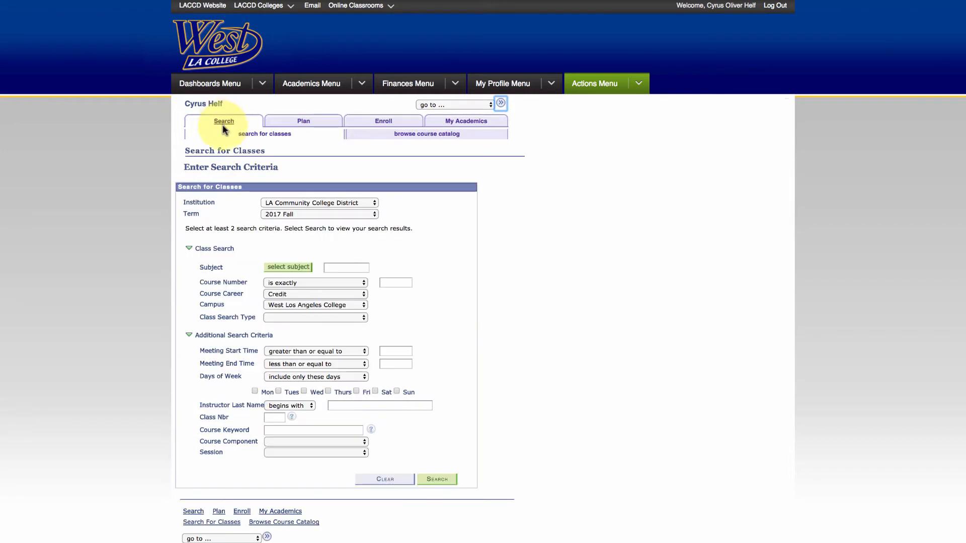
{"action": "mouse_move", "coordinate": [252, 311]}
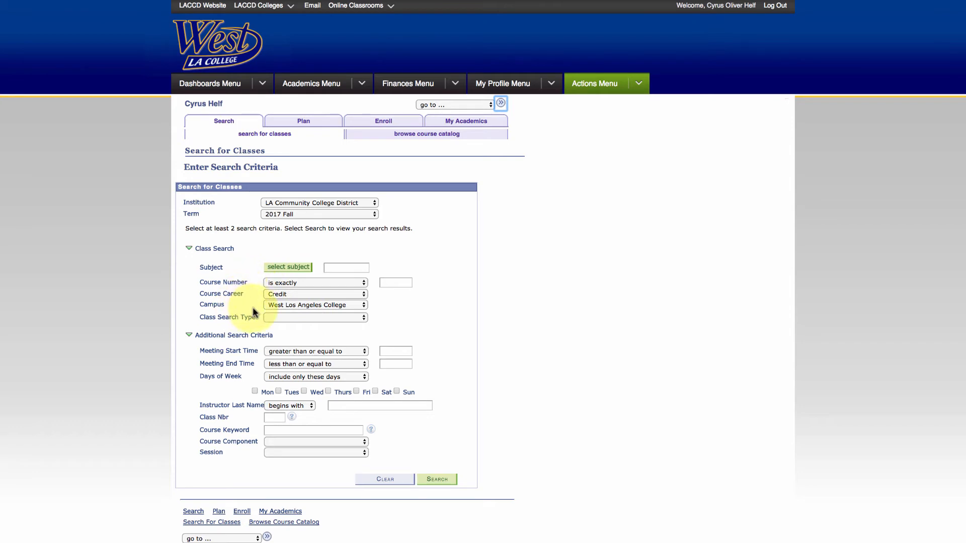
{"action": "mouse_move", "coordinate": [226, 316]}
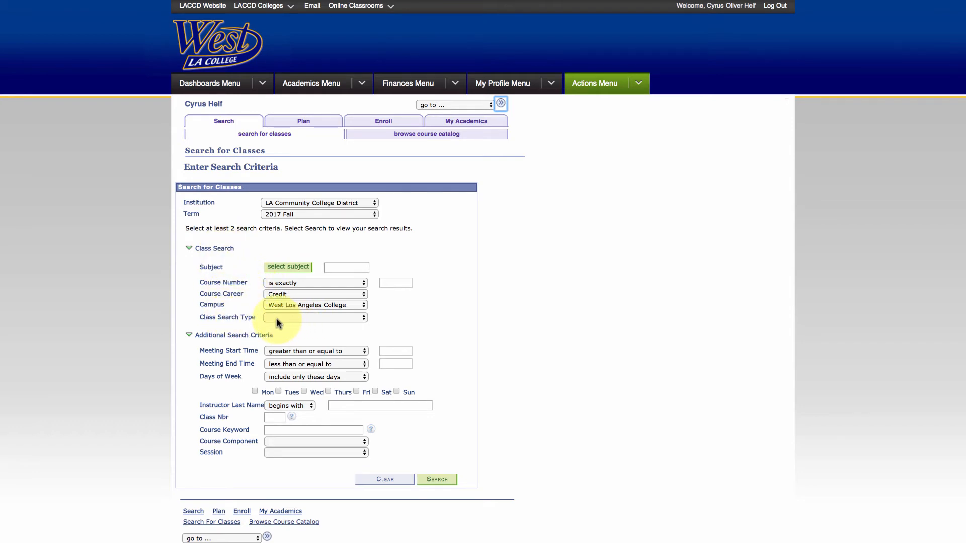
{"action": "left_click", "coordinate": [314, 317]}
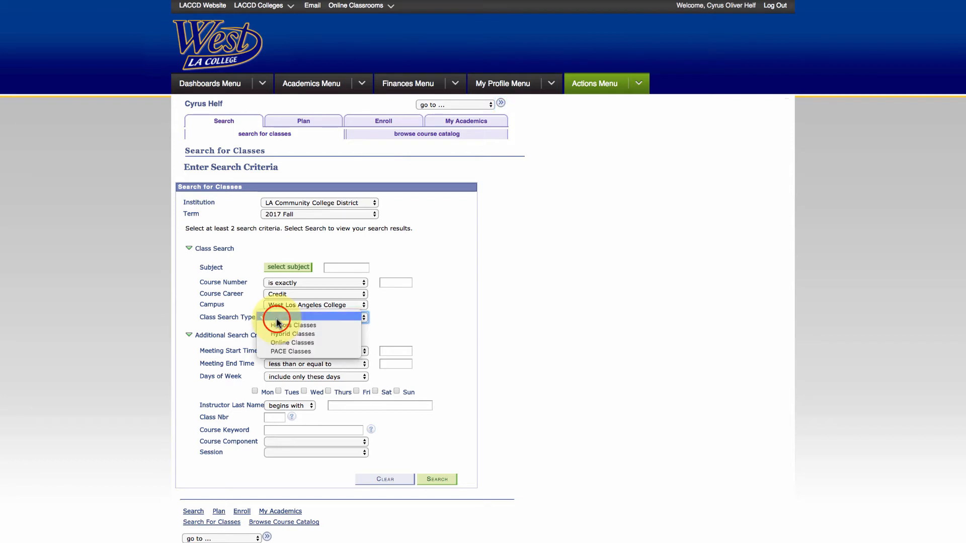
{"action": "left_click", "coordinate": [291, 343]}
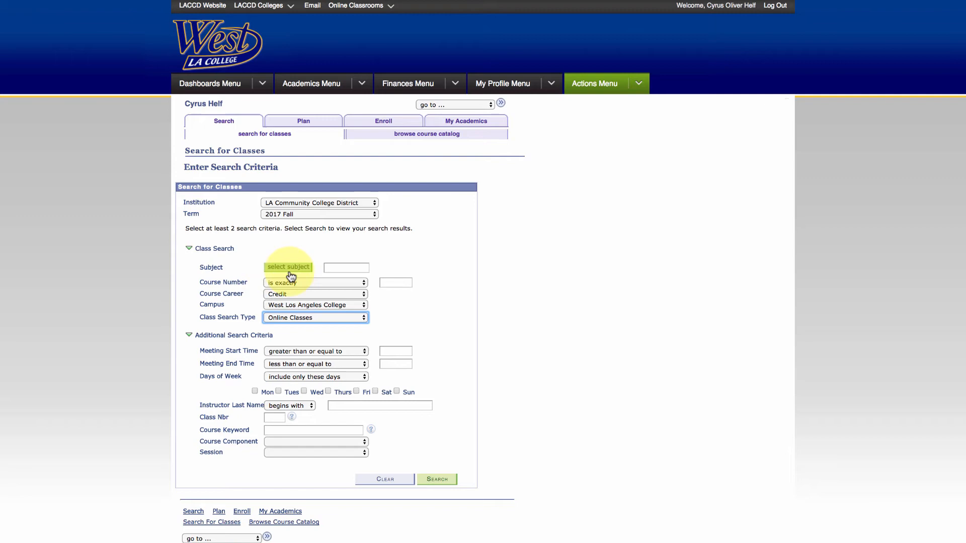
Choose ACCTG Accounting as the subject and run the search
{"action": "left_click", "coordinate": [288, 266]}
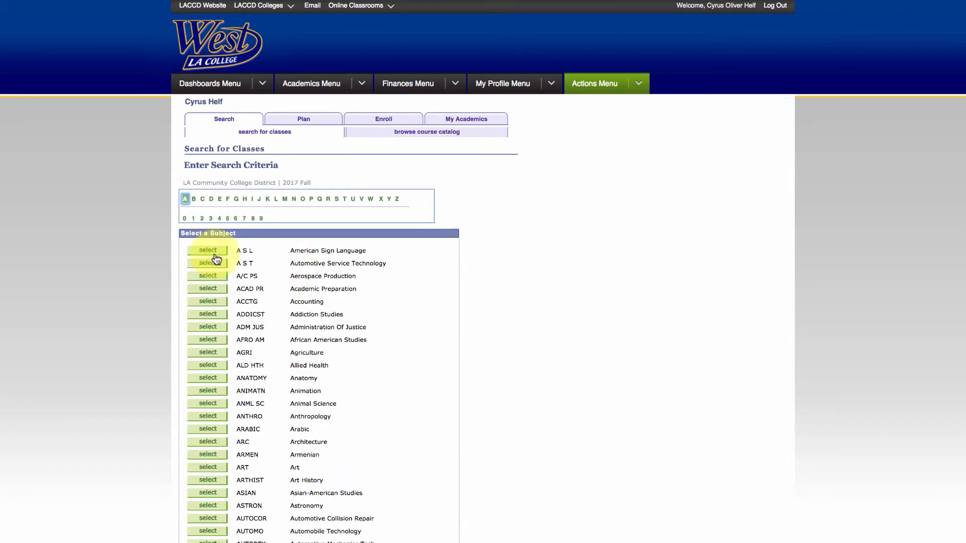
{"action": "mouse_move", "coordinate": [208, 306]}
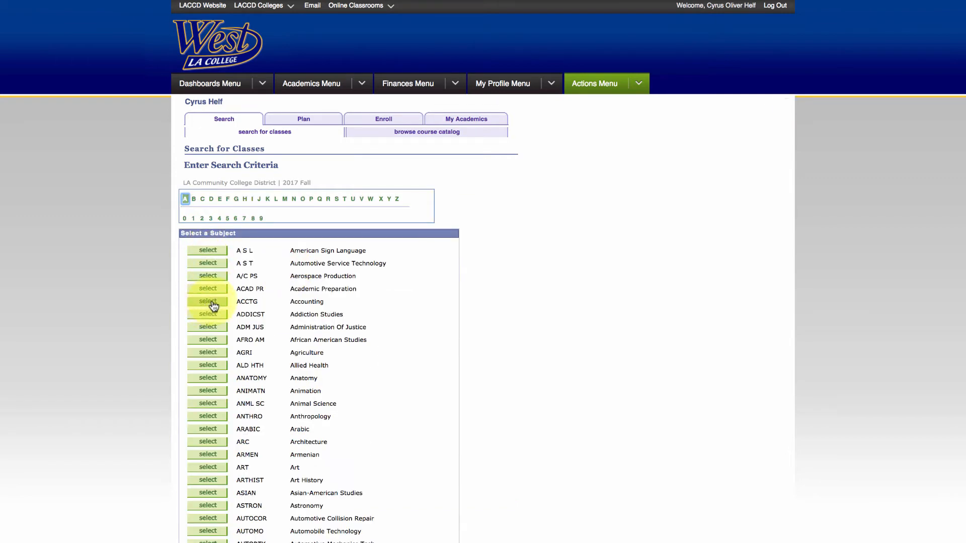
{"action": "left_click", "coordinate": [208, 302]}
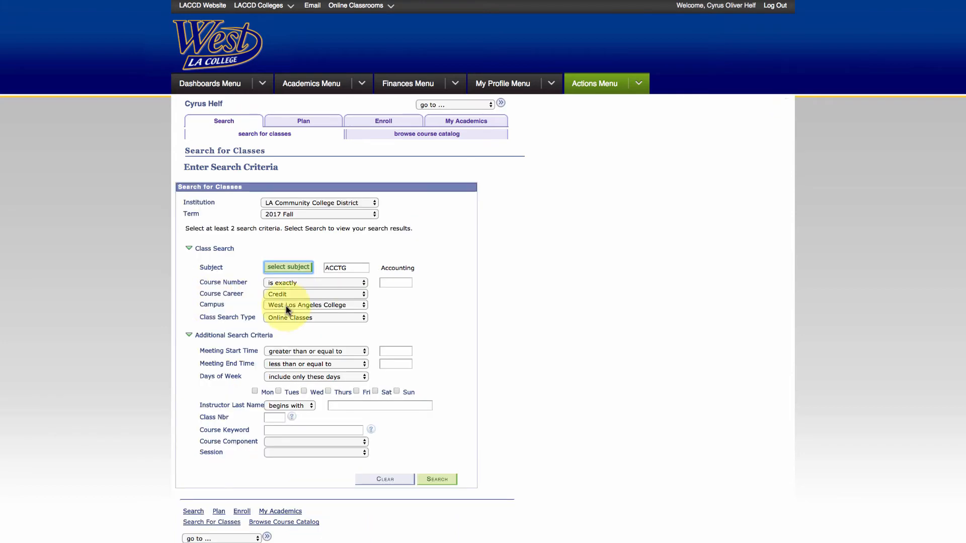
{"action": "left_click", "coordinate": [437, 480]}
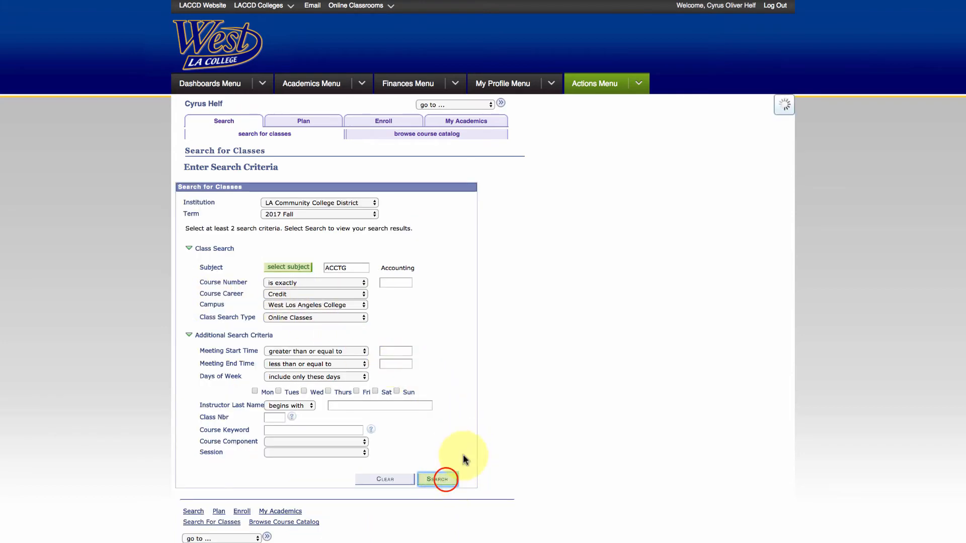
{"action": "left_click", "coordinate": [438, 479]}
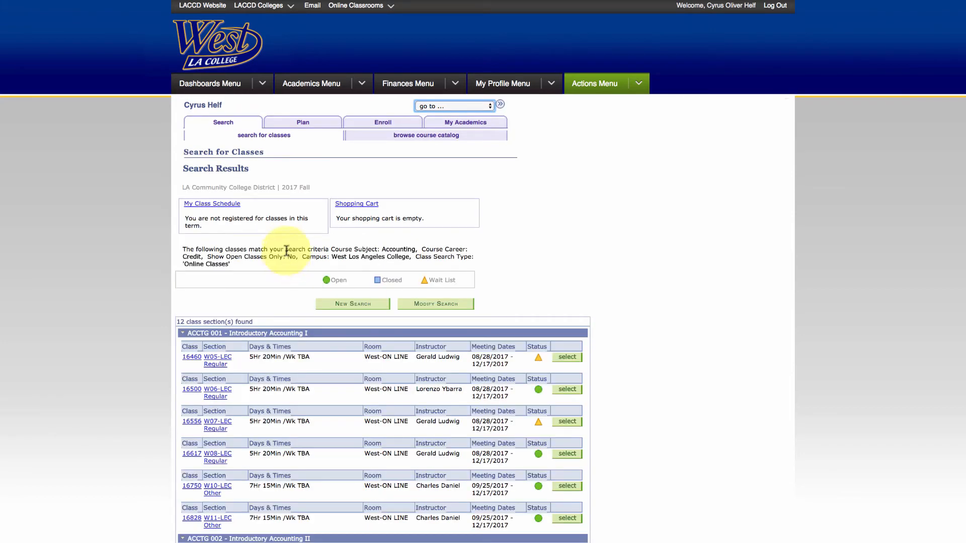
{"action": "mouse_move", "coordinate": [256, 288]}
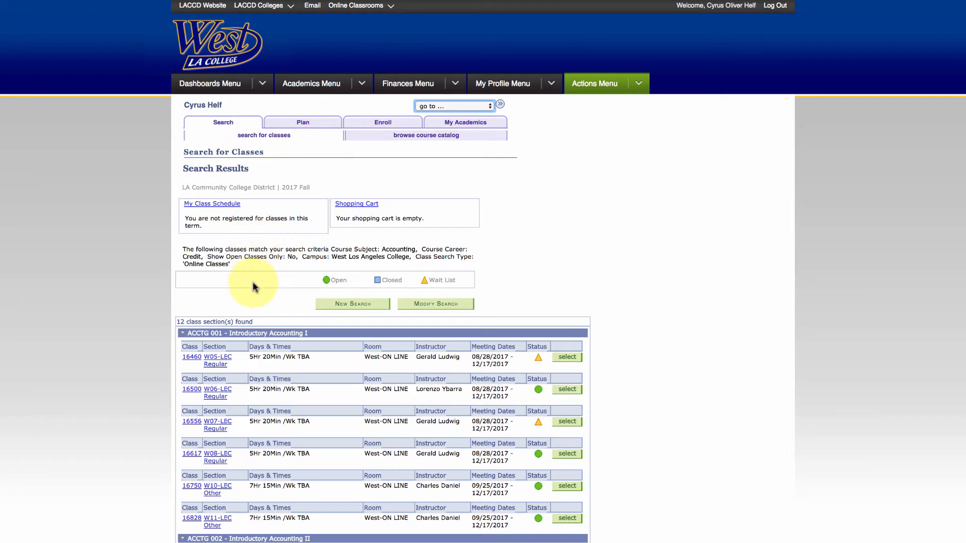
{"action": "mouse_move", "coordinate": [227, 349]}
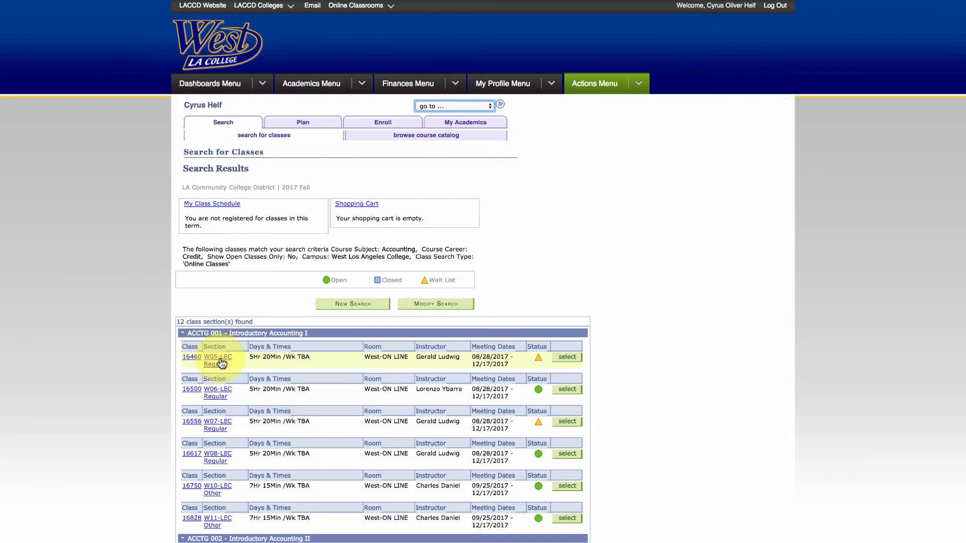
{"action": "mouse_move", "coordinate": [453, 291]}
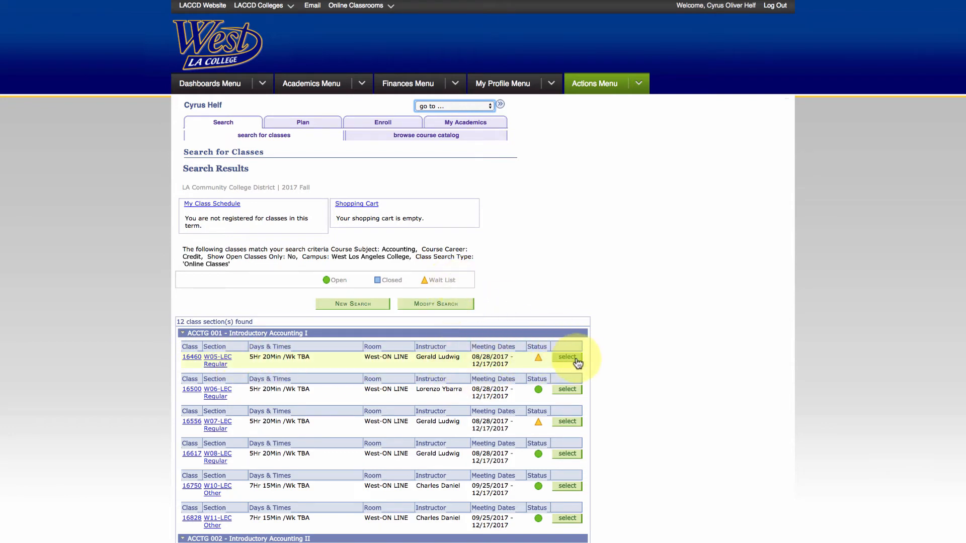
Select class 16460, the wait-listed W05 lecture of ACCTG 001
{"action": "left_click", "coordinate": [565, 356]}
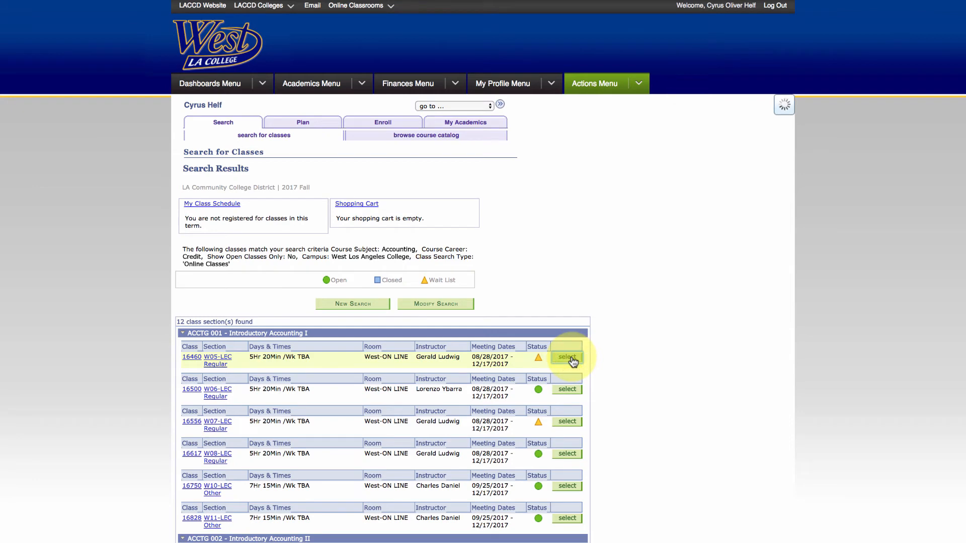
{"action": "left_click", "coordinate": [566, 358]}
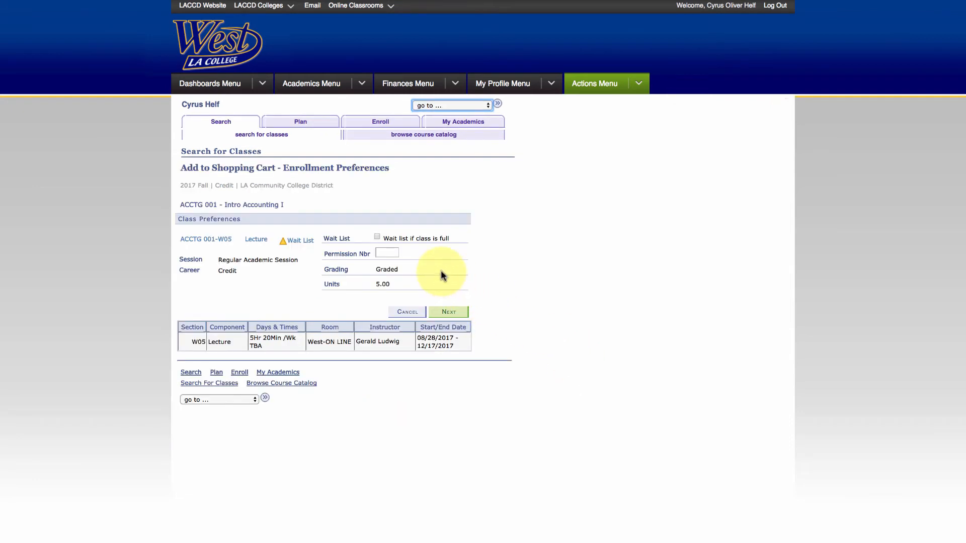
{"action": "mouse_move", "coordinate": [353, 241]}
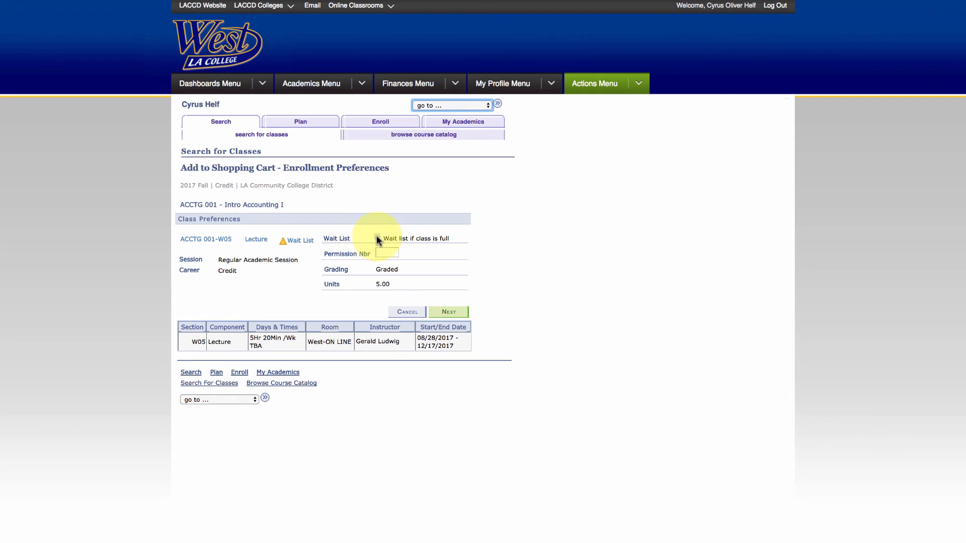
Tick 'Wait list if class is full' and add ACCTG 001 W05 to the cart
{"action": "left_click", "coordinate": [376, 238]}
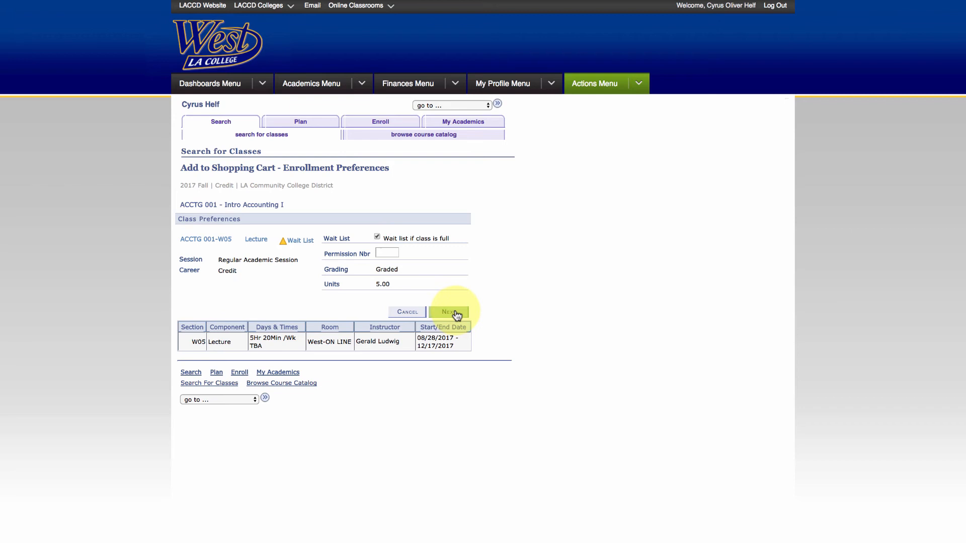
{"action": "left_click", "coordinate": [448, 312]}
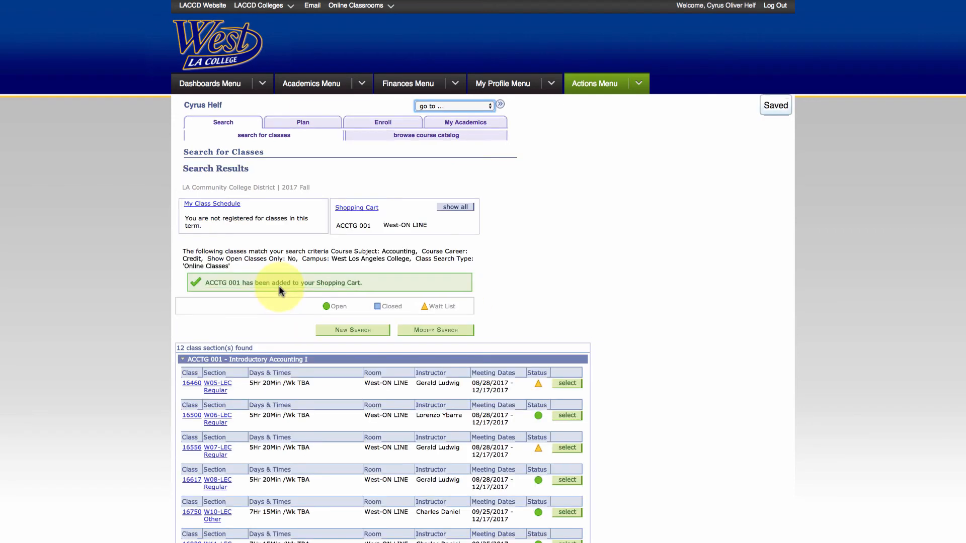
{"action": "mouse_move", "coordinate": [234, 292]}
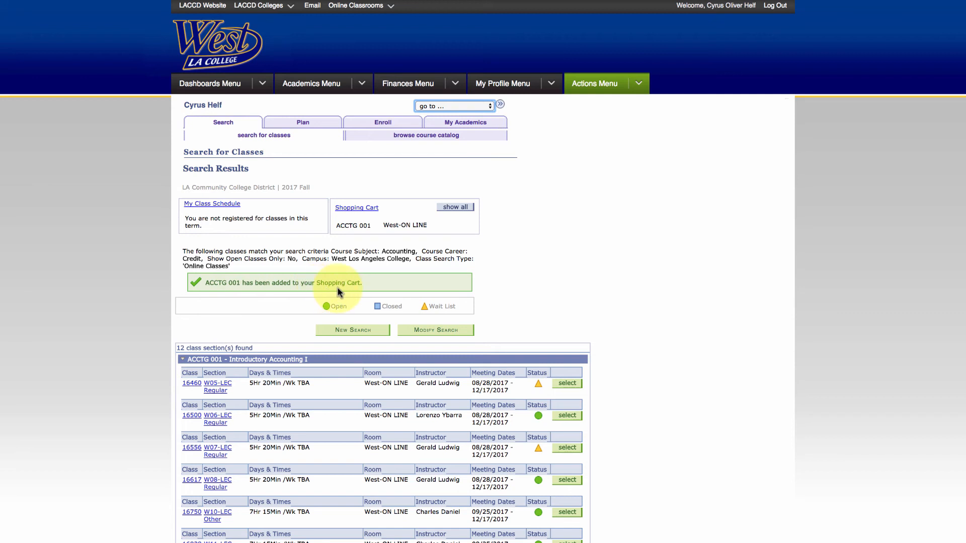
{"action": "mouse_move", "coordinate": [563, 283]}
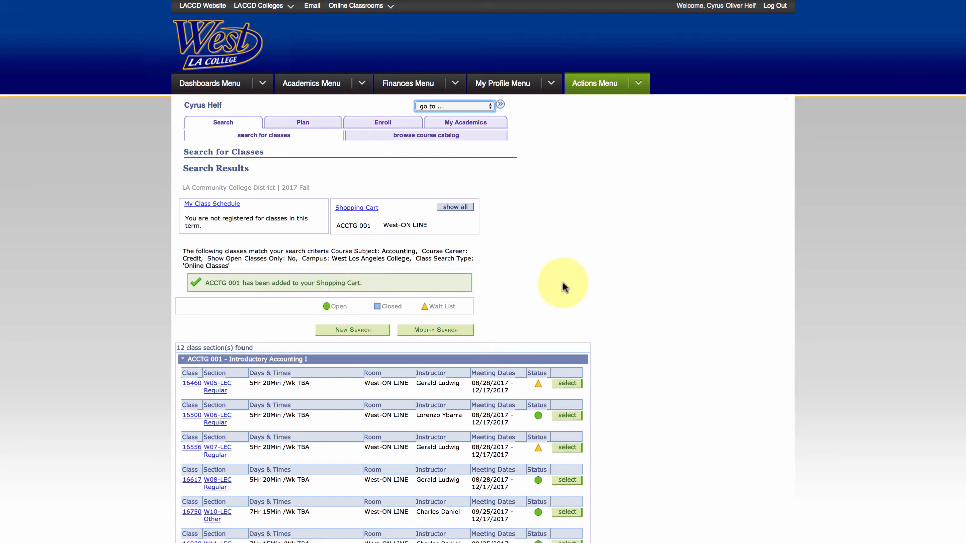
{"action": "mouse_move", "coordinate": [379, 156]}
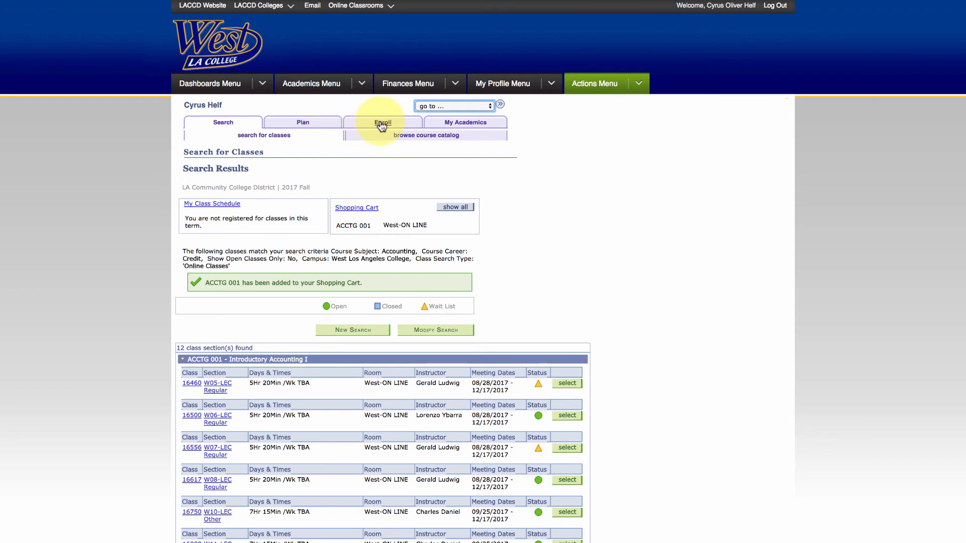
Enroll the cart class via Step 2 of 3 and Finish Enrolling, joining the wait list
{"action": "left_click", "coordinate": [381, 121]}
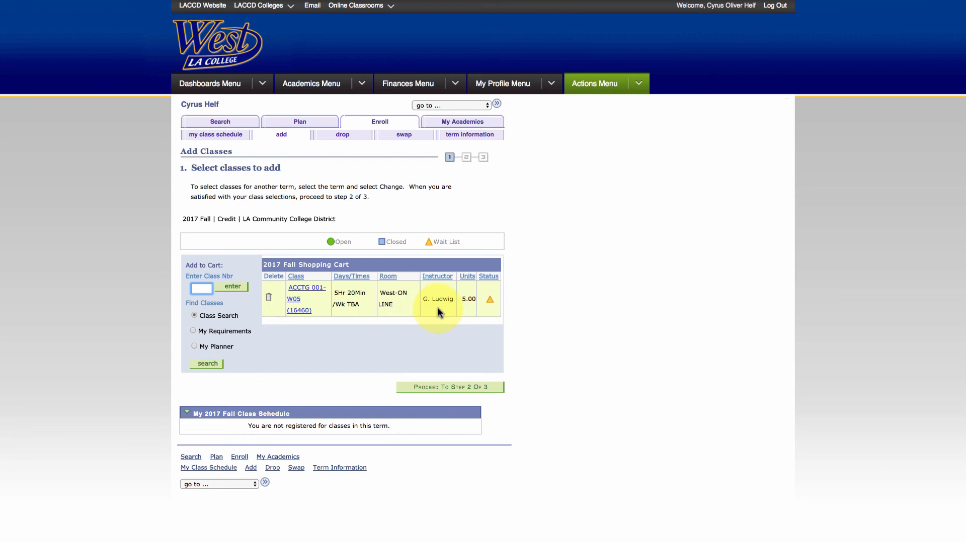
{"action": "mouse_move", "coordinate": [416, 351]}
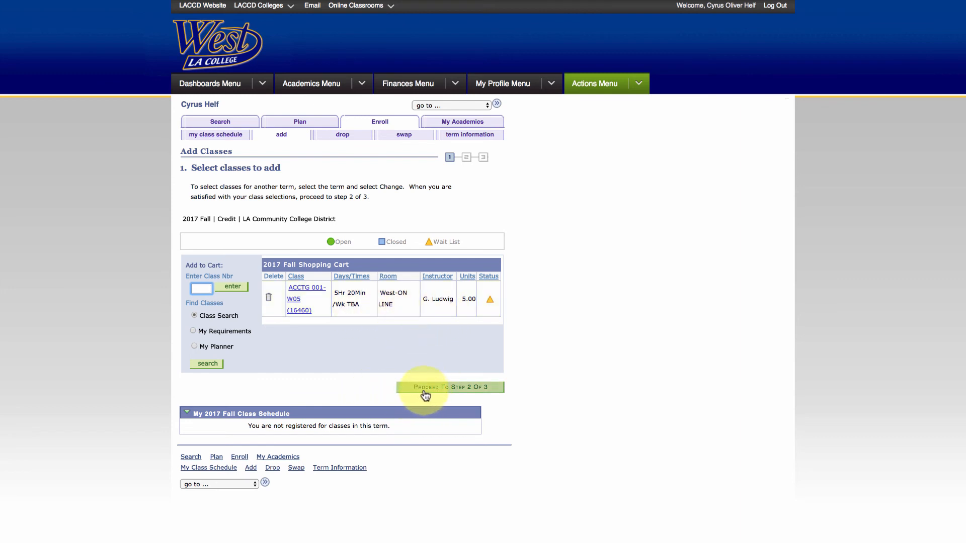
{"action": "left_click", "coordinate": [450, 387]}
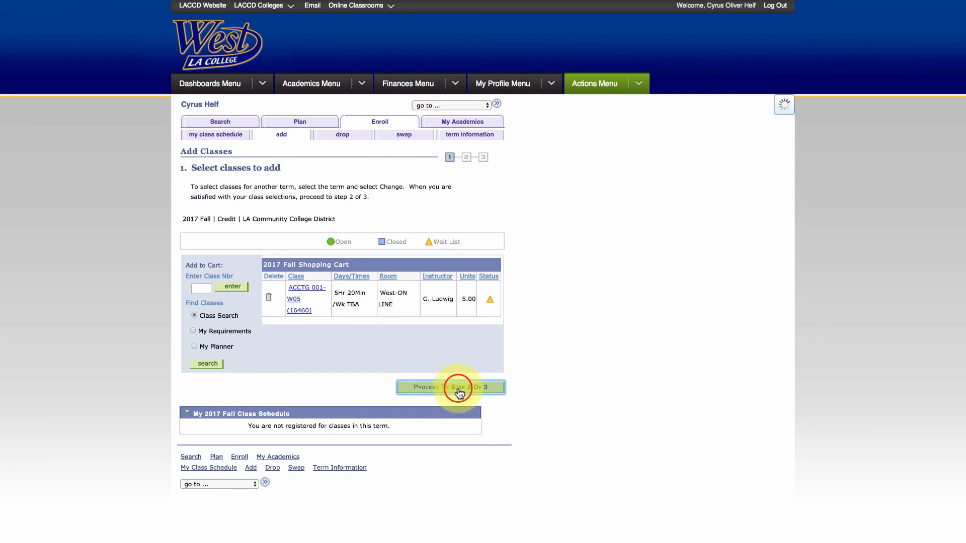
{"action": "left_click", "coordinate": [450, 387]}
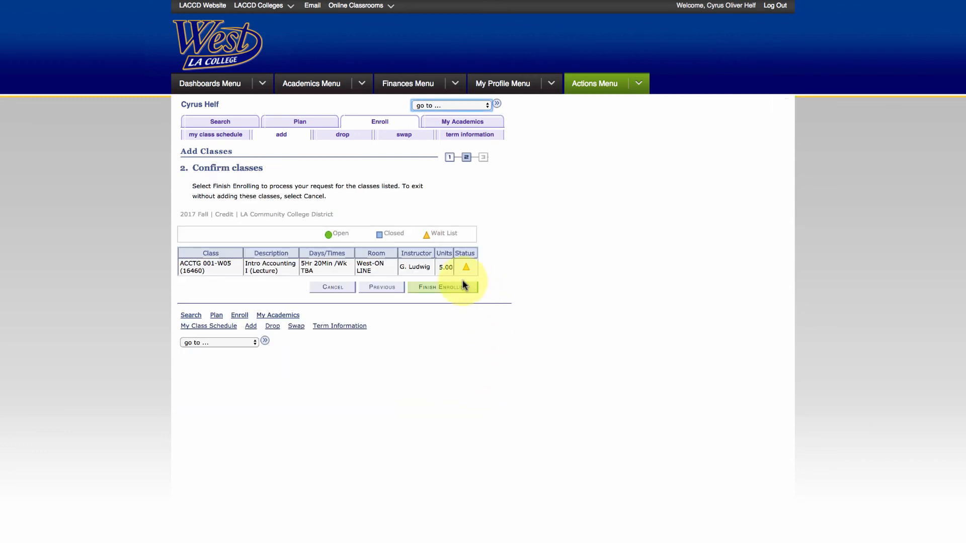
{"action": "mouse_move", "coordinate": [464, 291]}
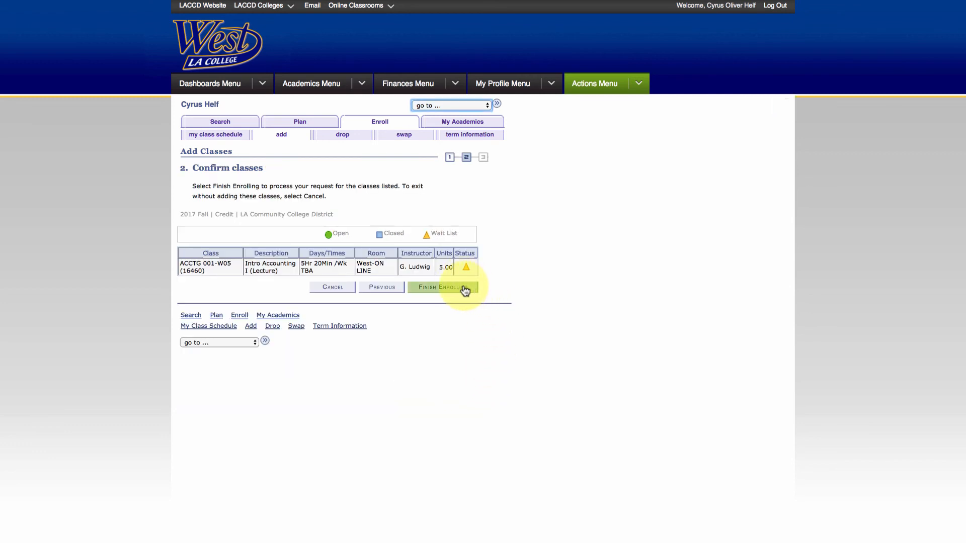
{"action": "left_click", "coordinate": [442, 287]}
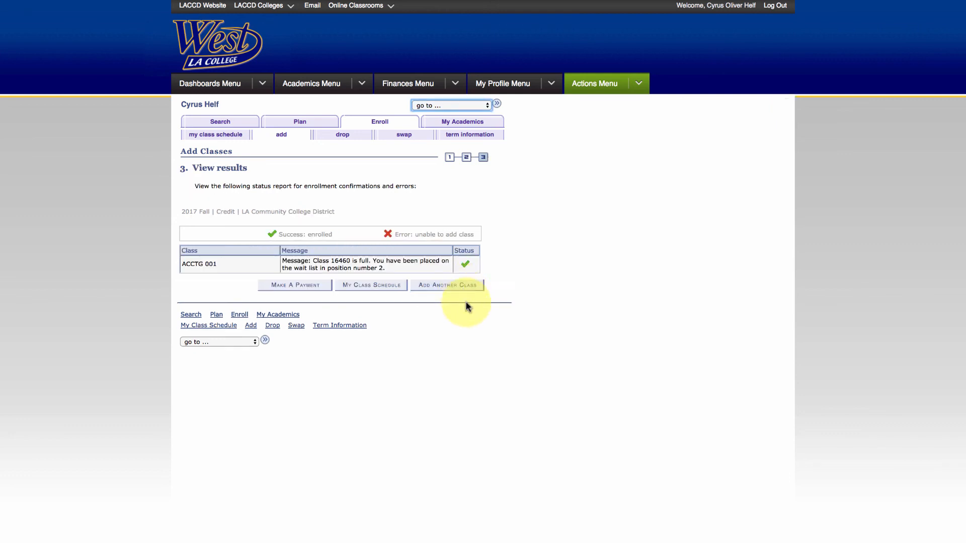
{"action": "mouse_move", "coordinate": [532, 152]}
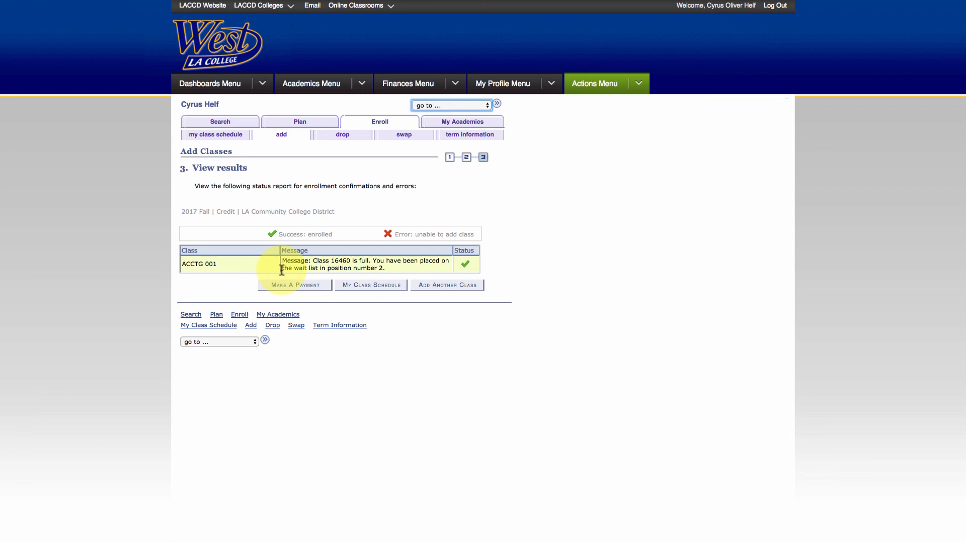
{"action": "mouse_move", "coordinate": [319, 277]}
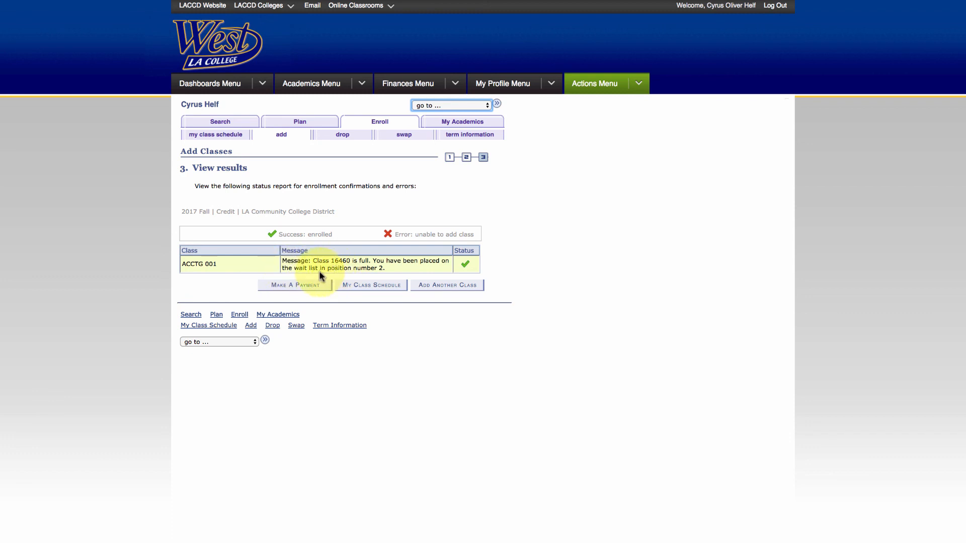
{"action": "mouse_move", "coordinate": [424, 272]}
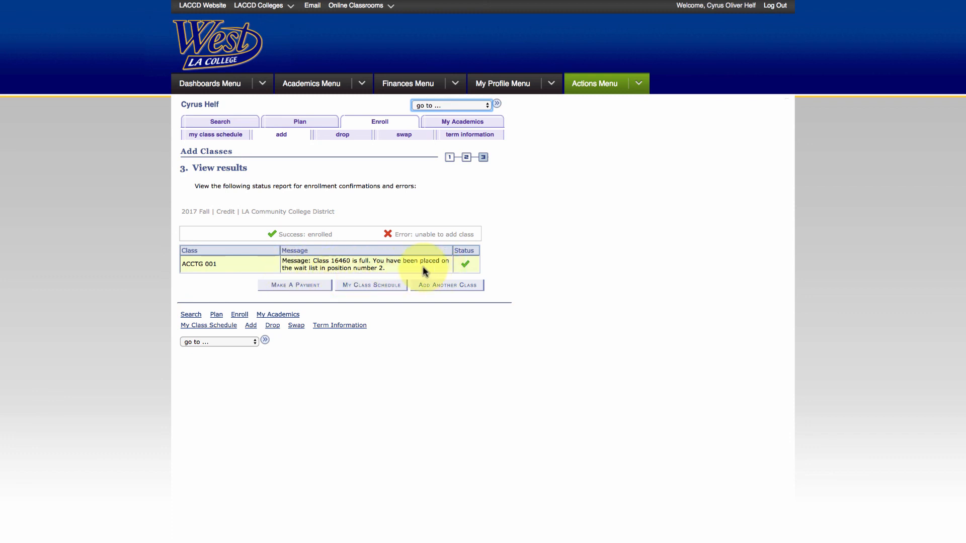
{"action": "mouse_move", "coordinate": [381, 278]}
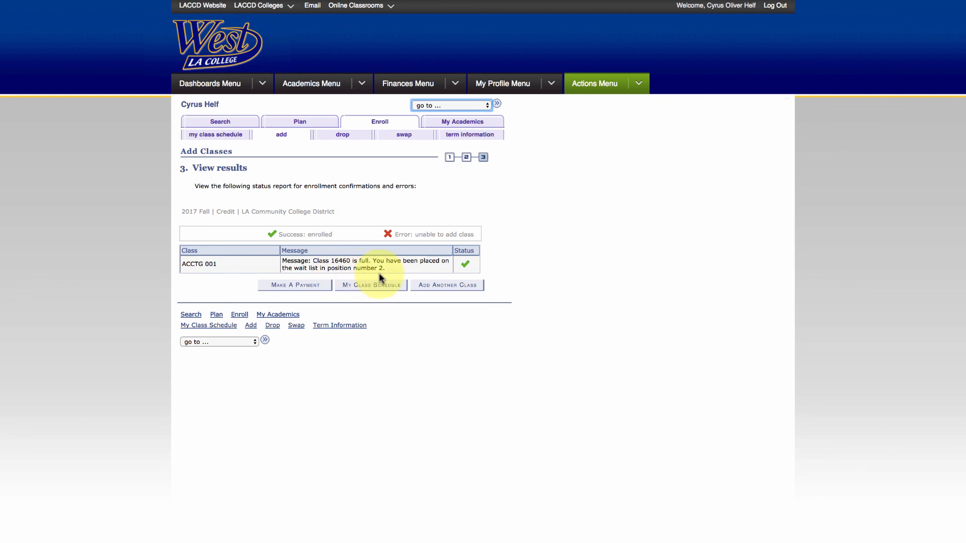